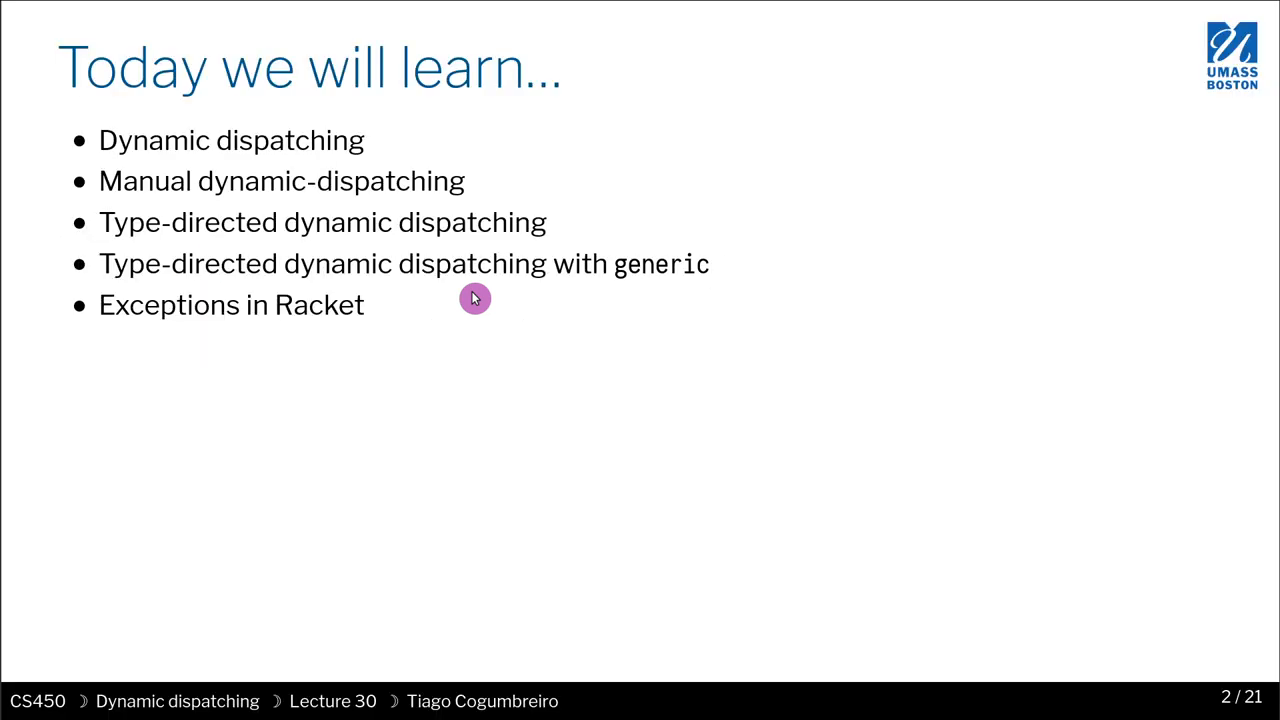
pyautogui.moveTo(561, 294)
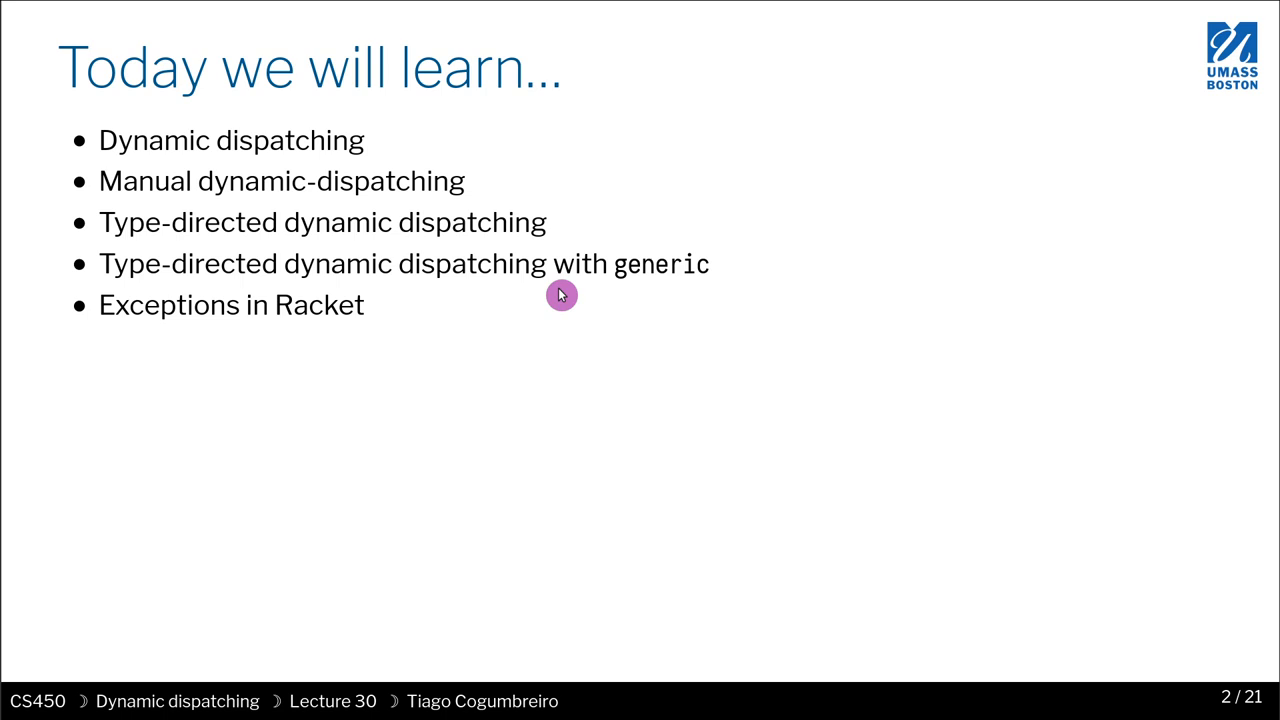
pyautogui.moveTo(383, 151)
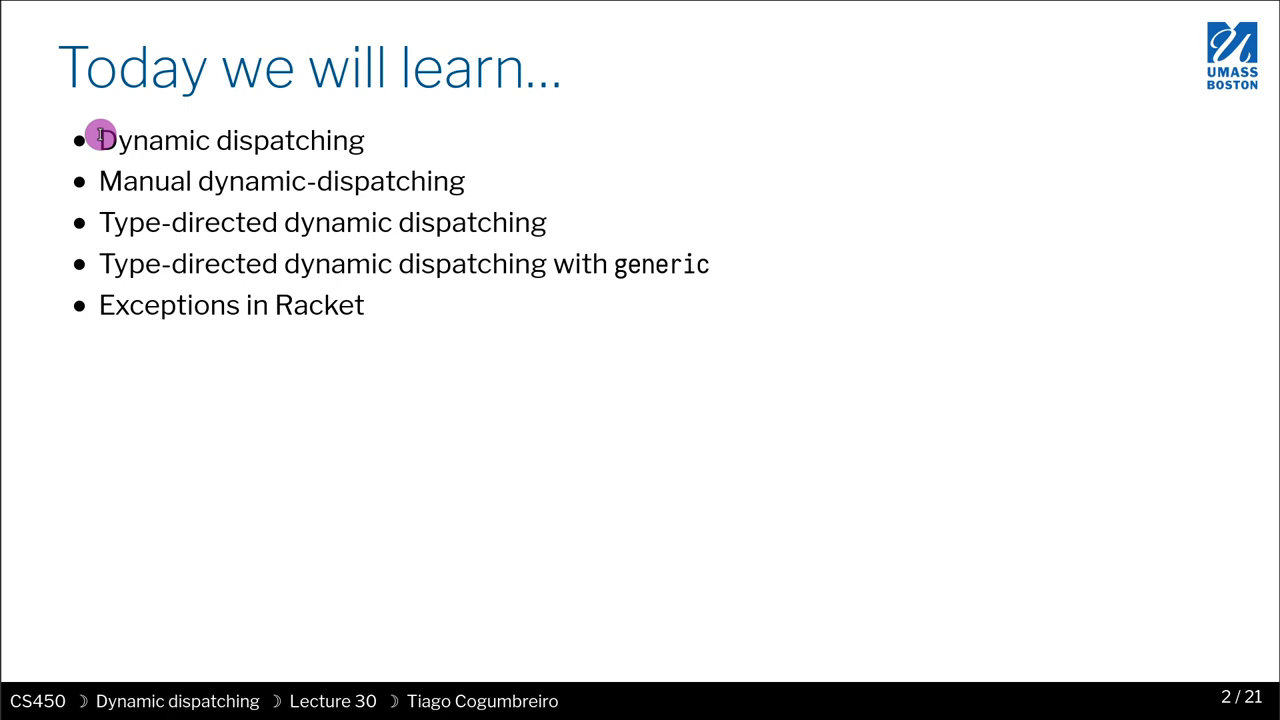
pyautogui.doubleClick(230, 140)
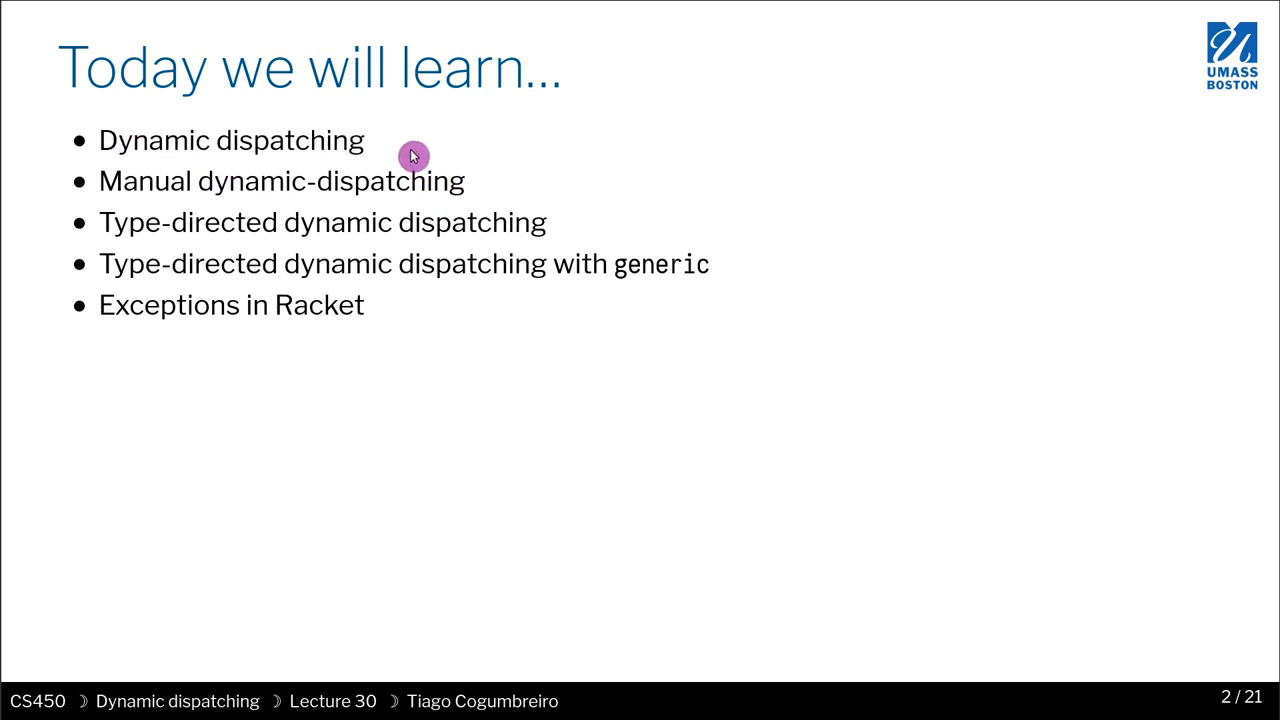
pyautogui.doubleClick(230, 140)
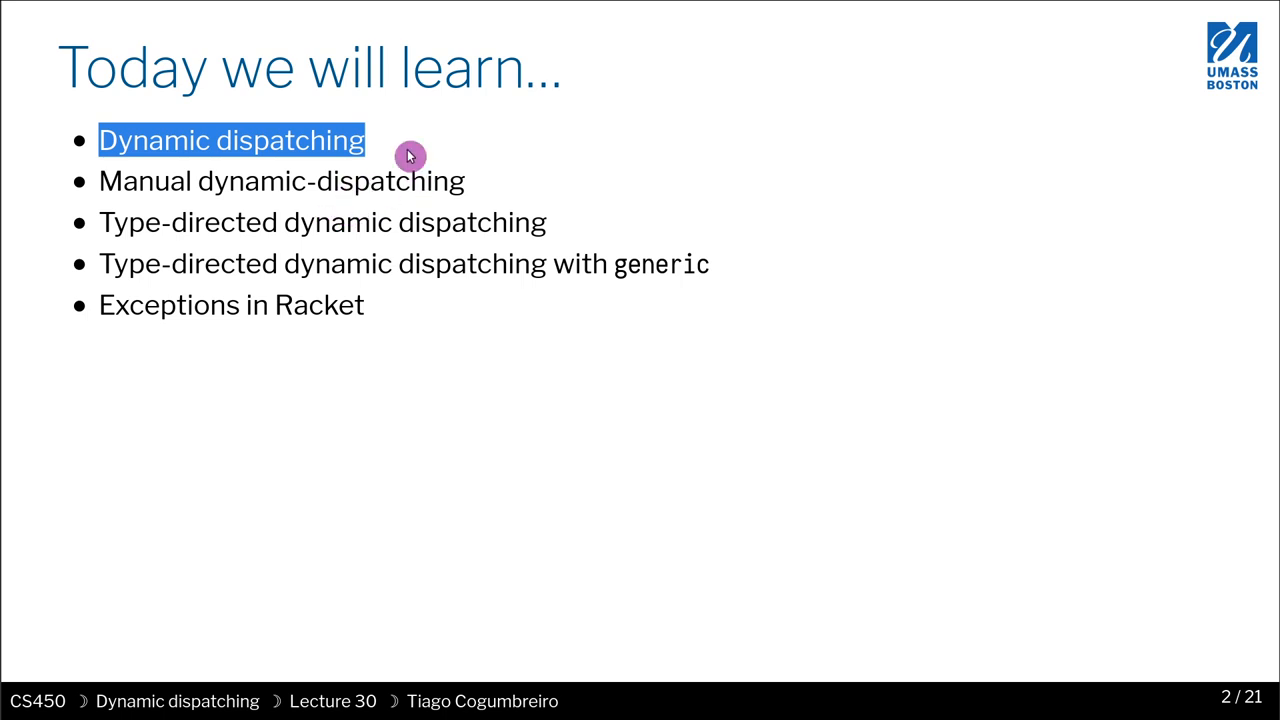
pyautogui.moveTo(484, 176)
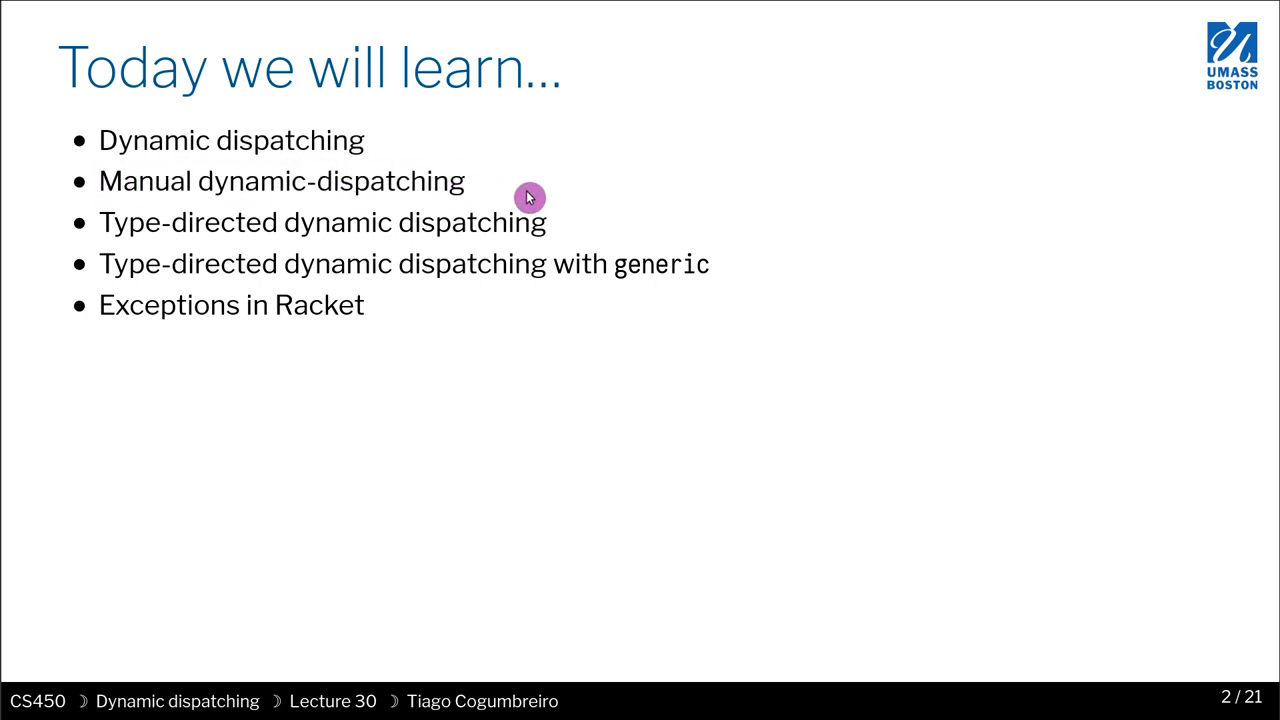
pyautogui.doubleClick(385, 181)
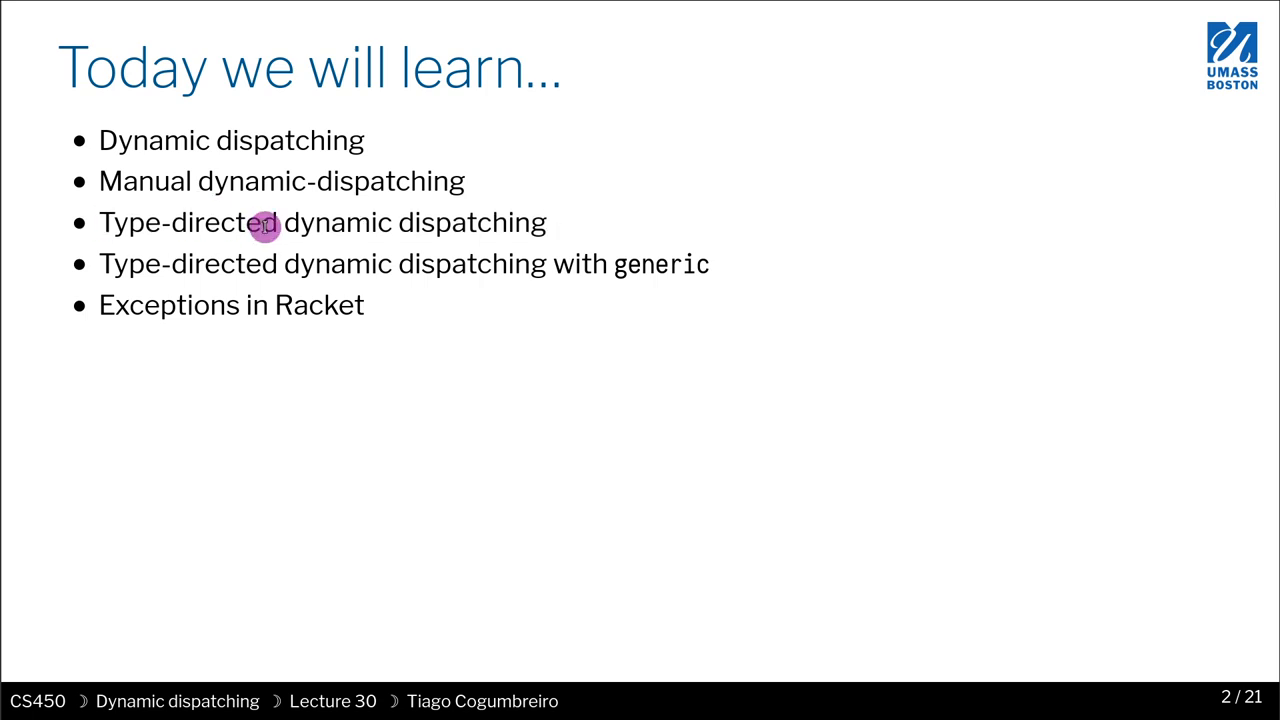
pyautogui.moveTo(185, 225)
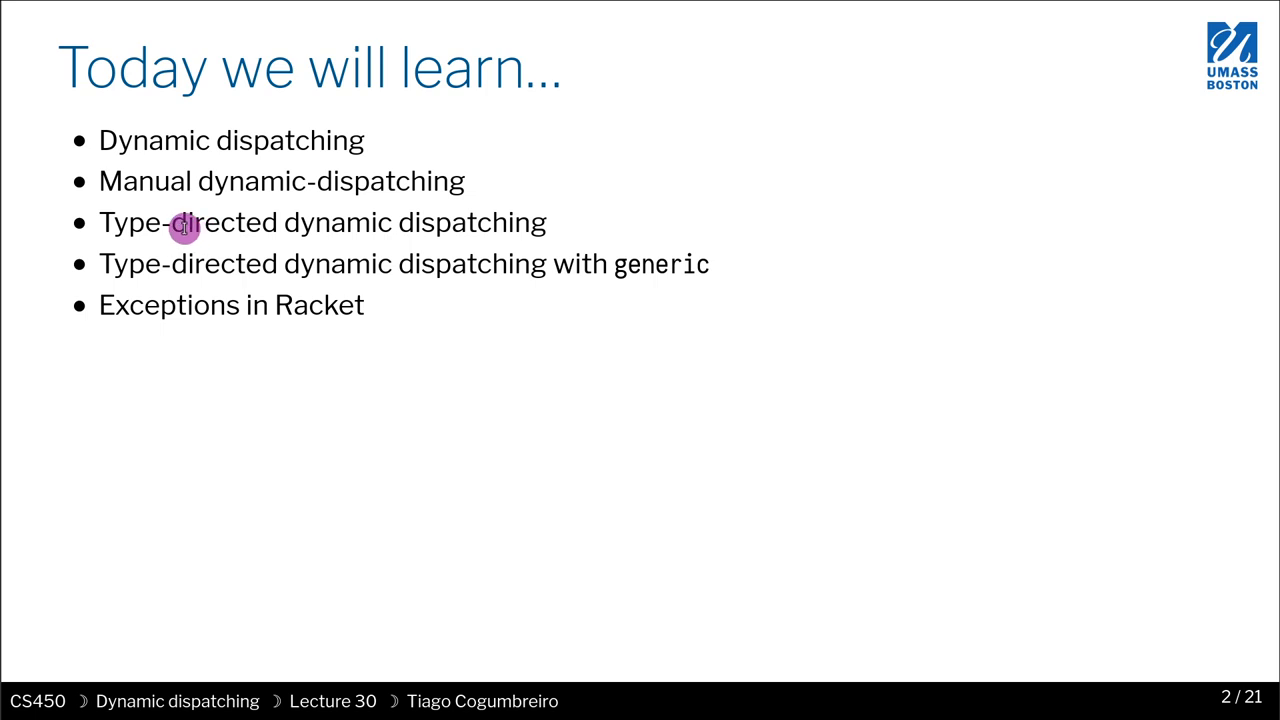
pyautogui.moveTo(308, 222)
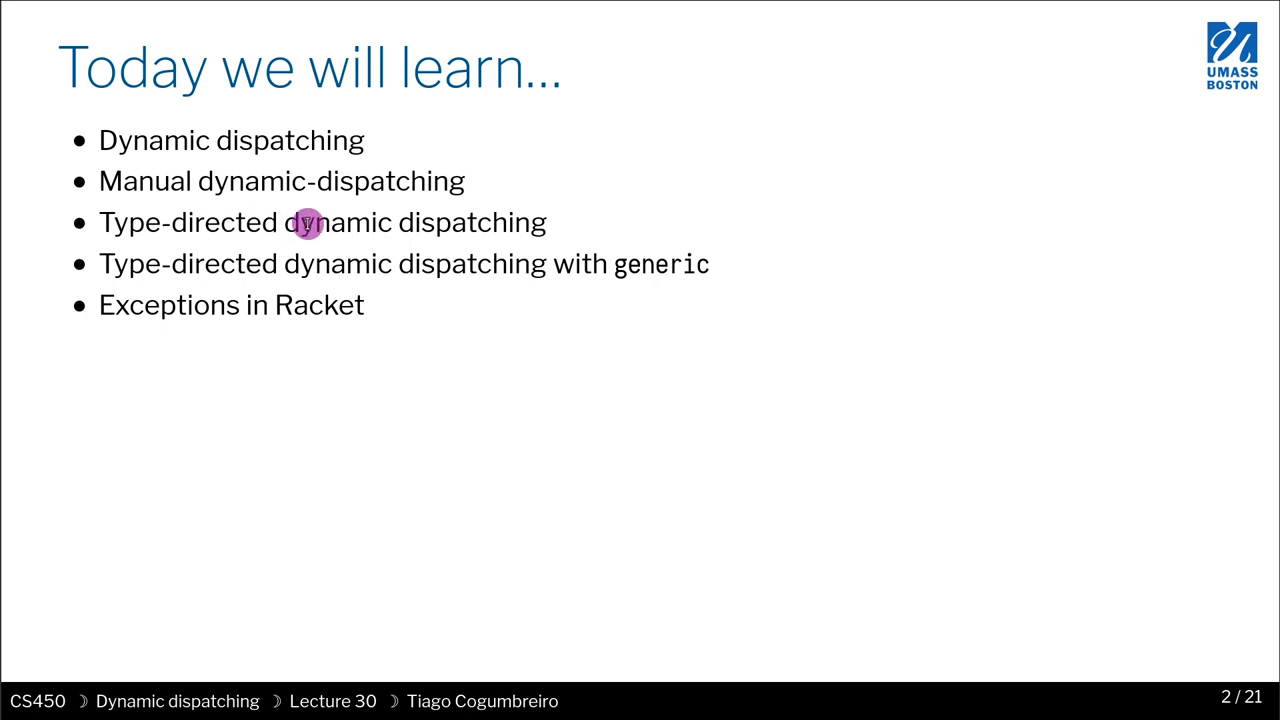
pyautogui.moveTo(497, 268)
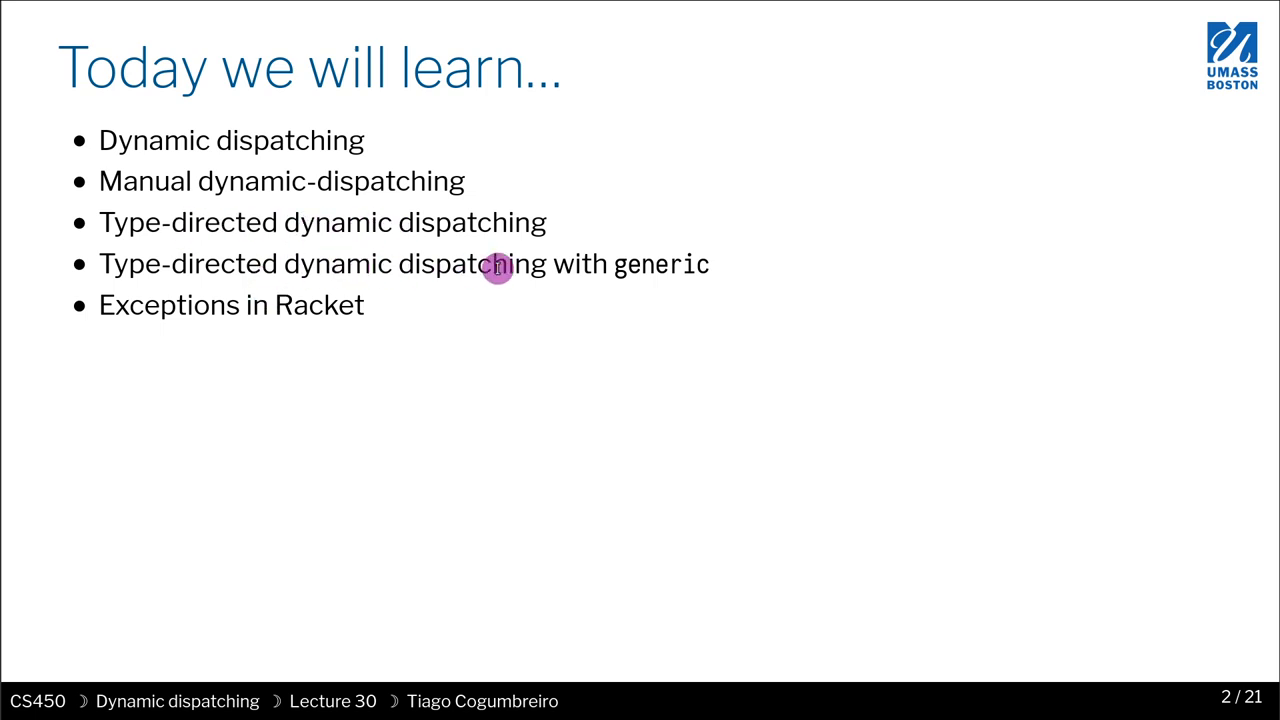
pyautogui.moveTo(617, 270)
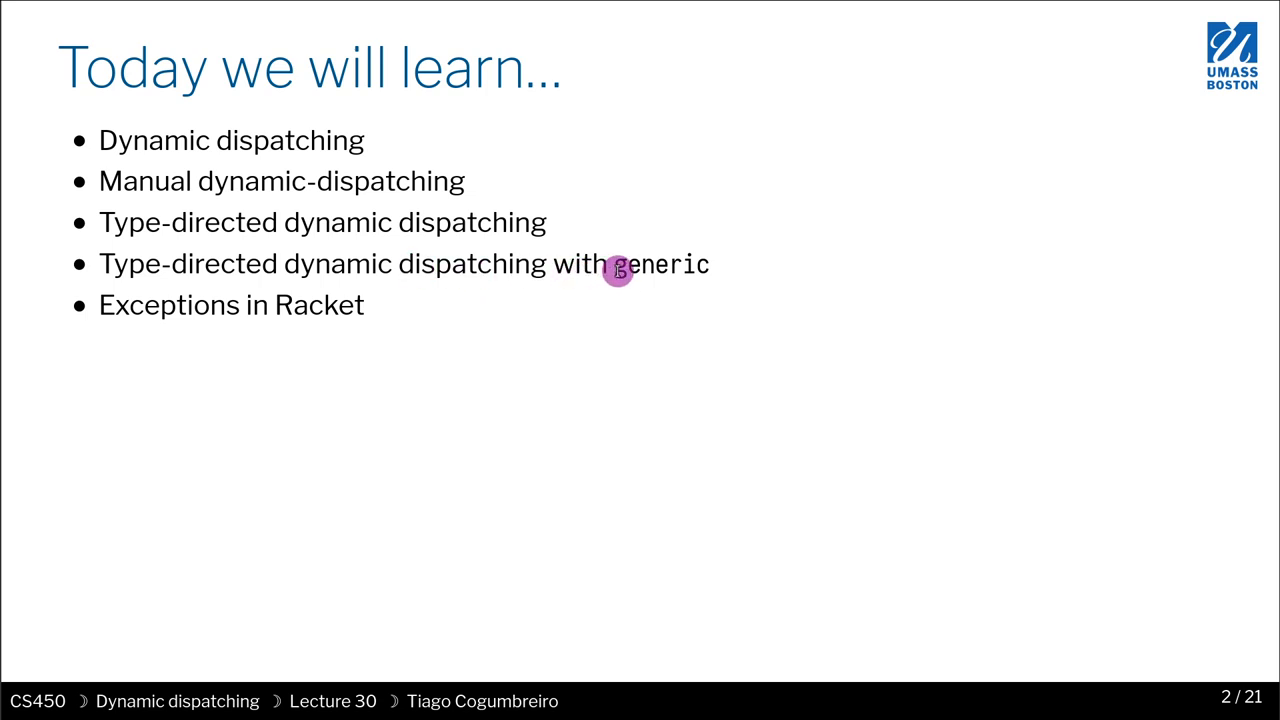
pyautogui.moveTo(617, 264); pyautogui.dragTo(113, 264)
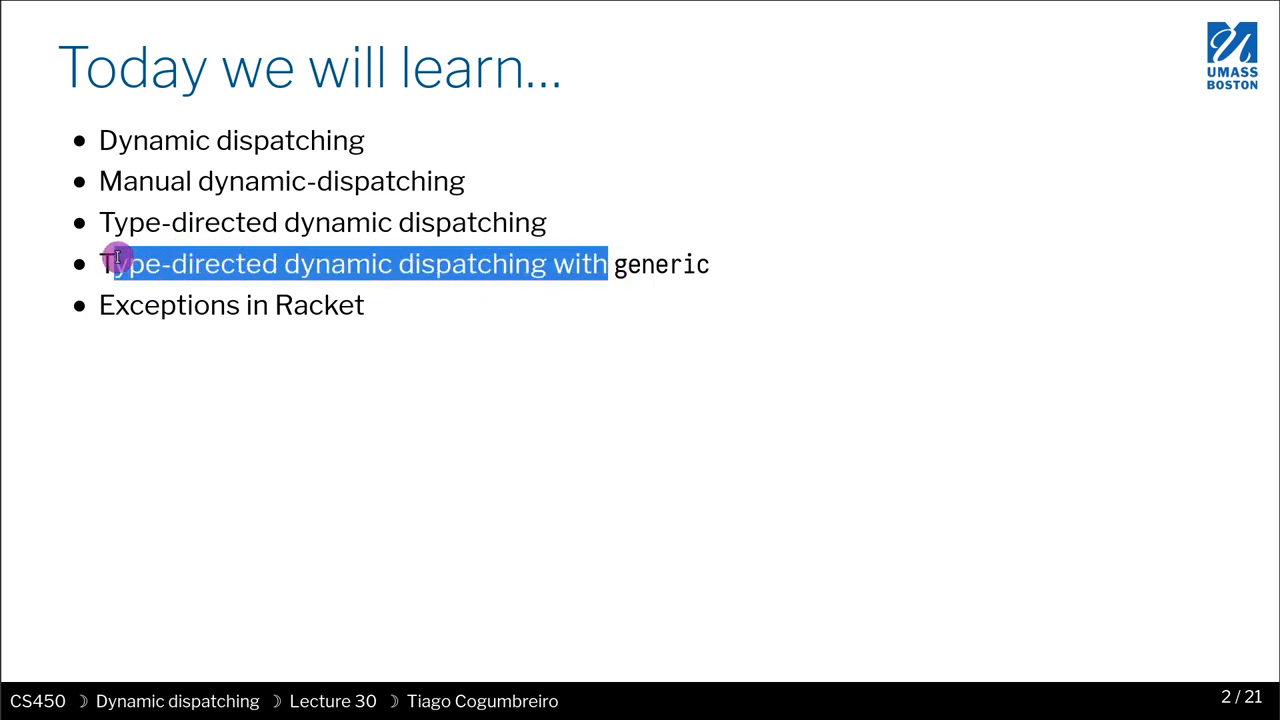
pyautogui.moveTo(645, 275)
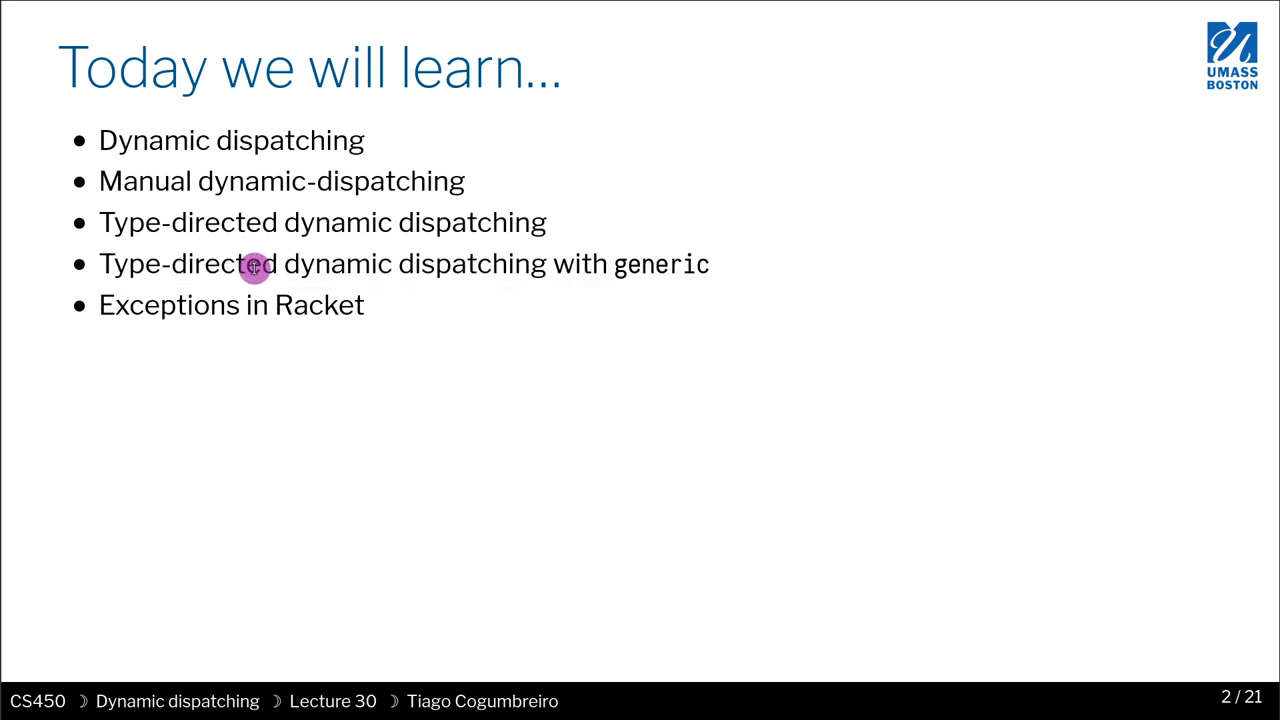
pyautogui.moveTo(275, 262)
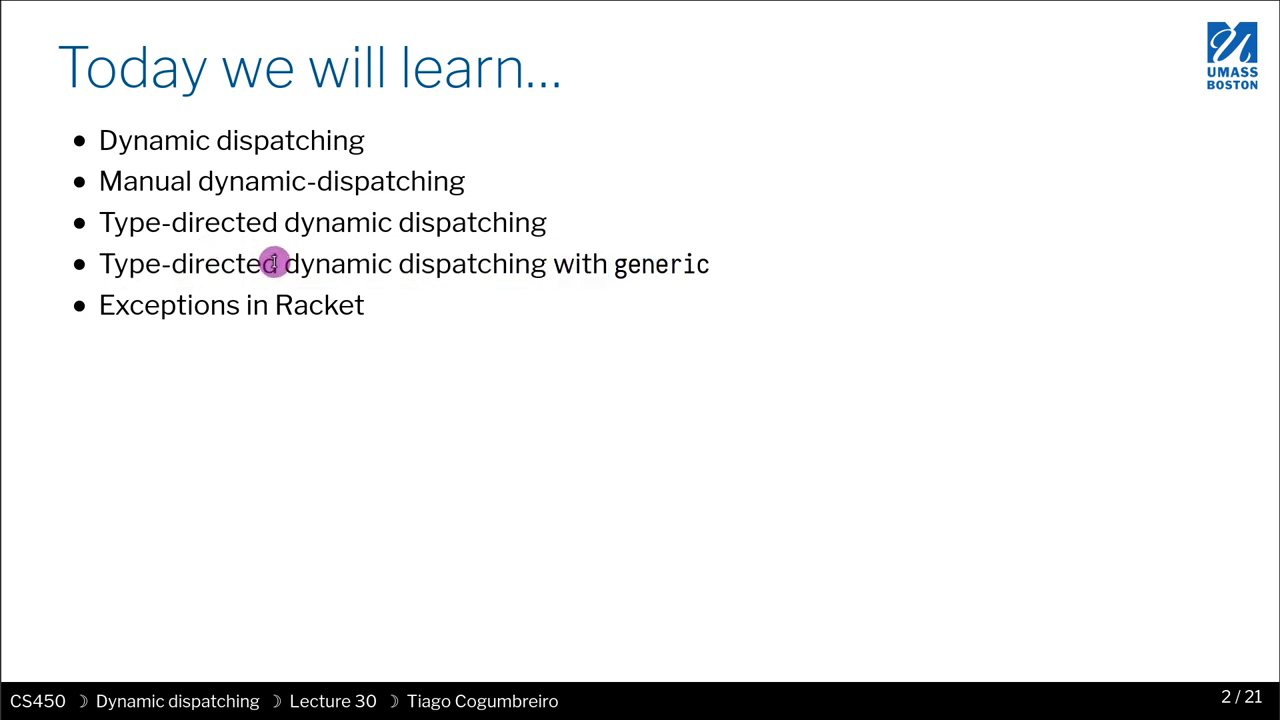
pyautogui.moveTo(348, 275)
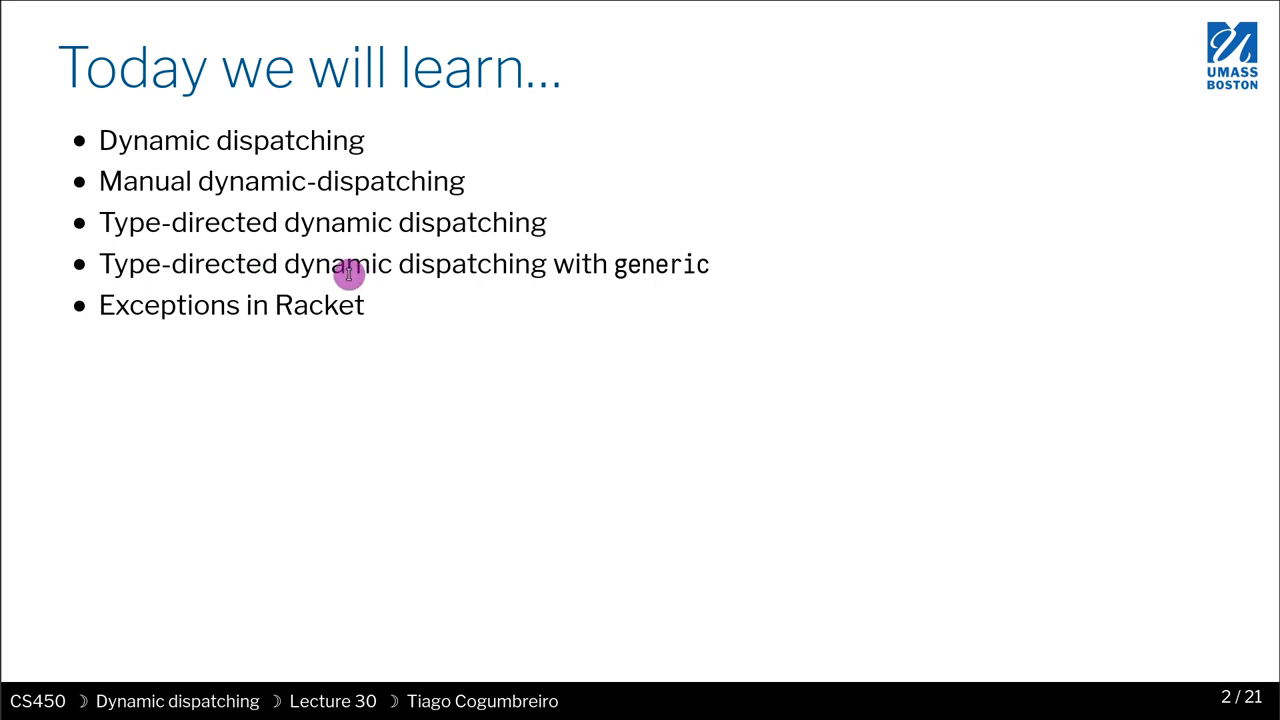
pyautogui.moveTo(388, 313)
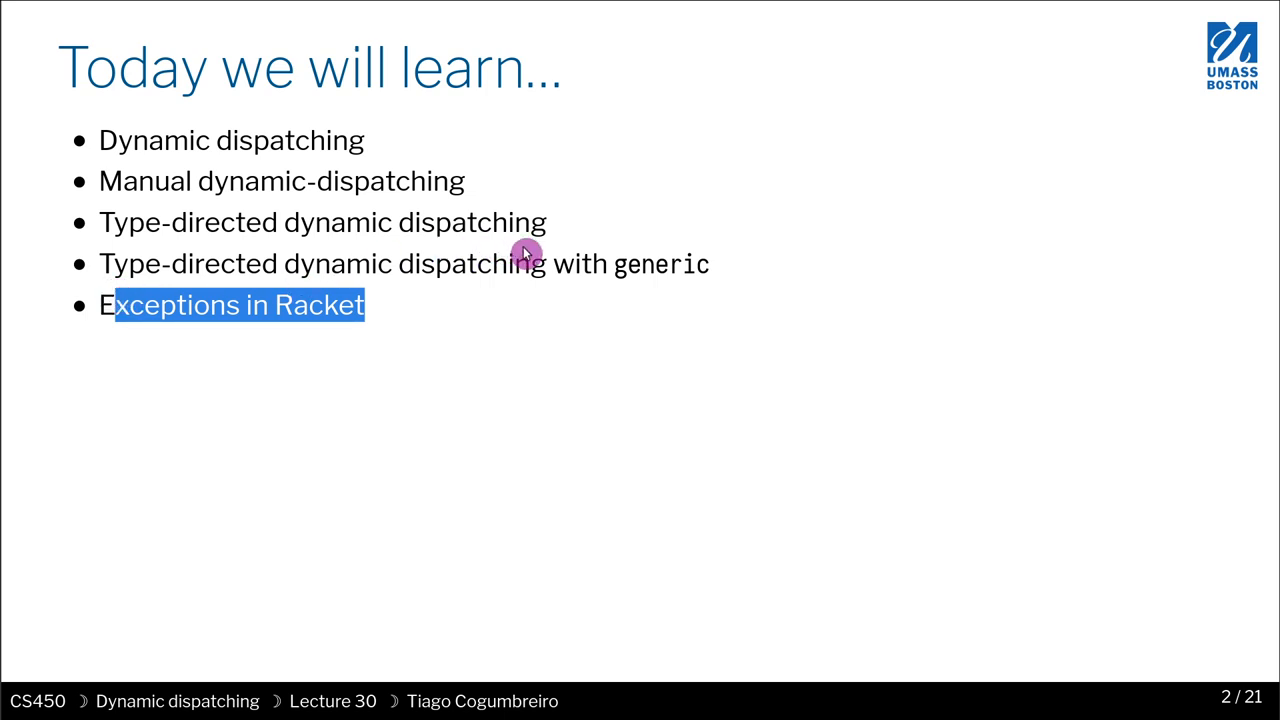
pyautogui.moveTo(513, 248)
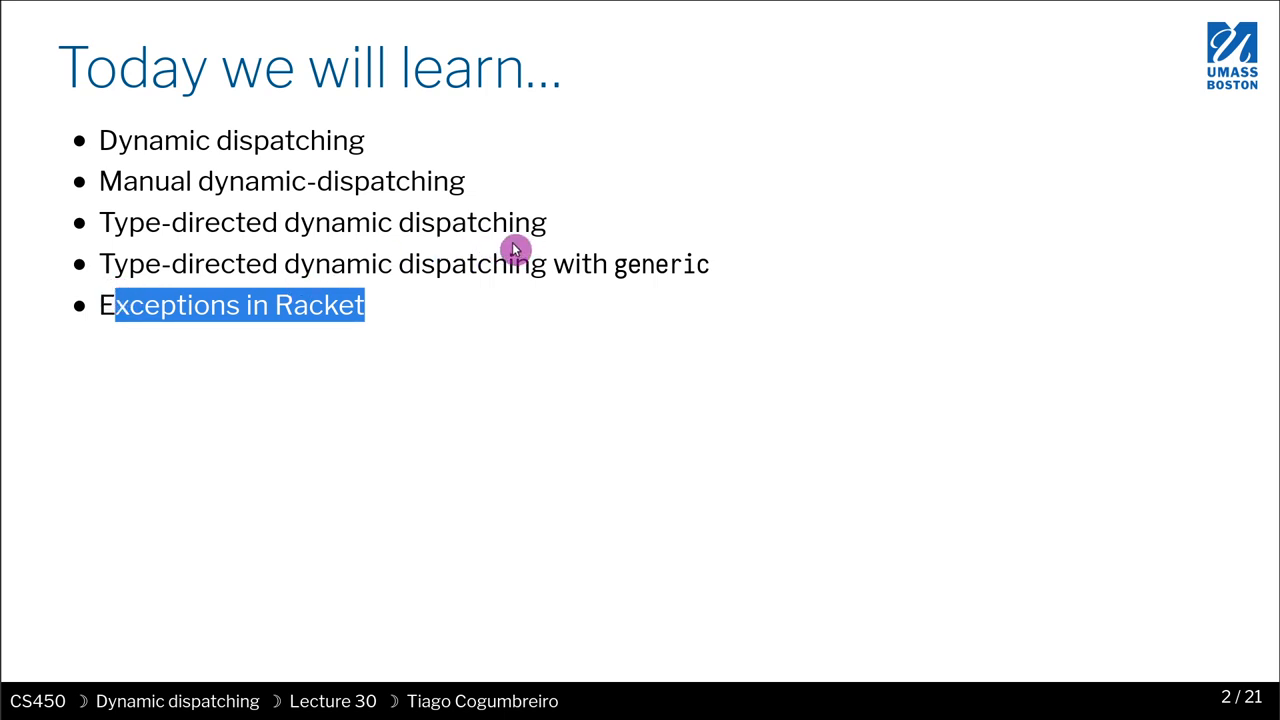